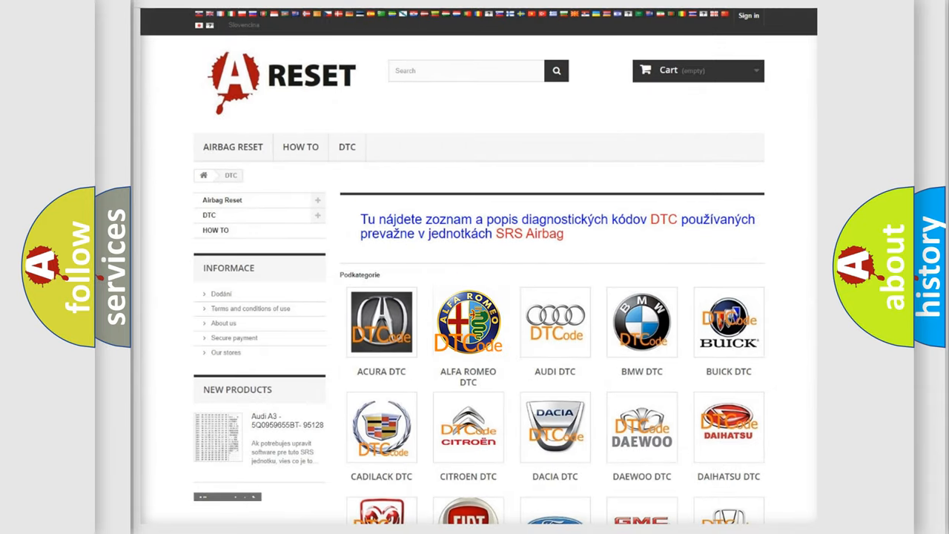
Open the Alfa Romeo DTC tile and scroll through its SRS airbag codes from B0003-01 into B1.
{"action": "left_click", "coordinate": [468, 322]}
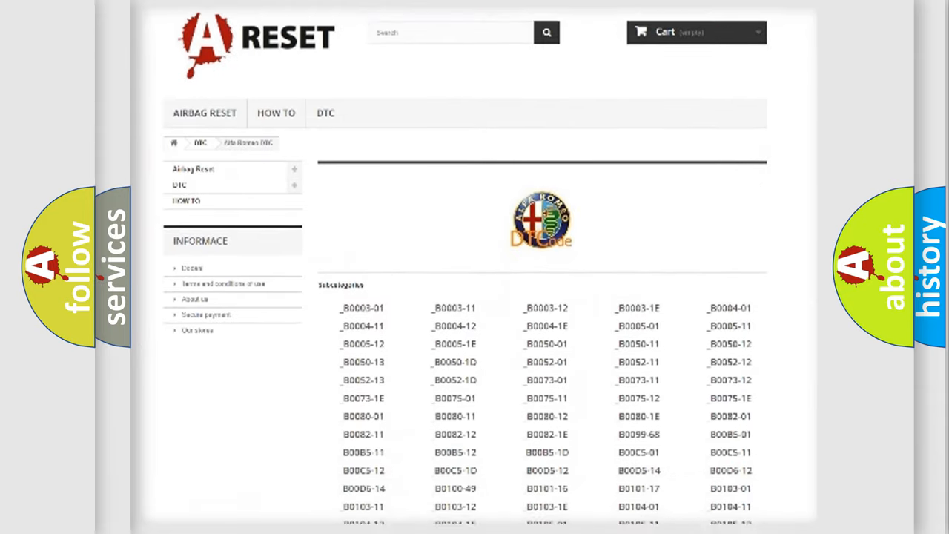
{"action": "scroll", "scroll_direction": "down", "scroll_amount": 3}
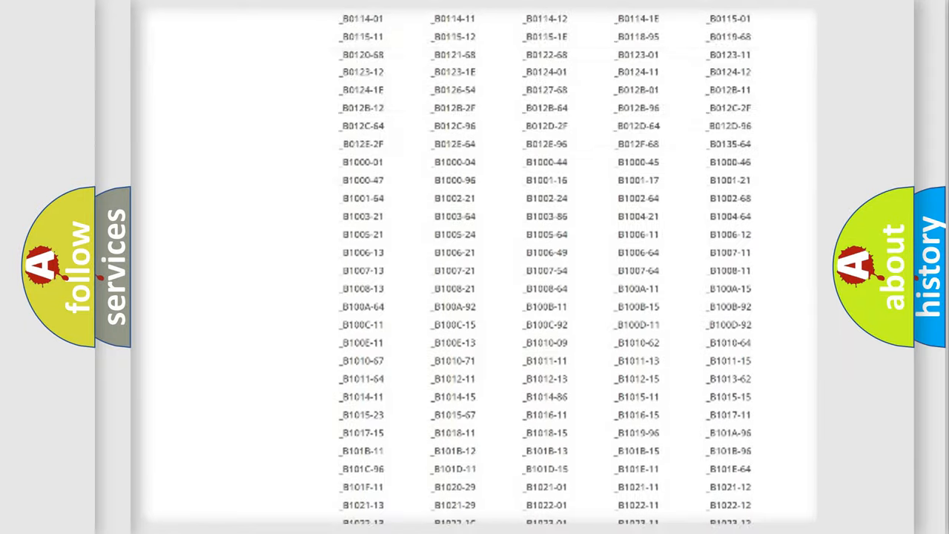
{"action": "scroll", "scroll_direction": "up", "scroll_amount": 3}
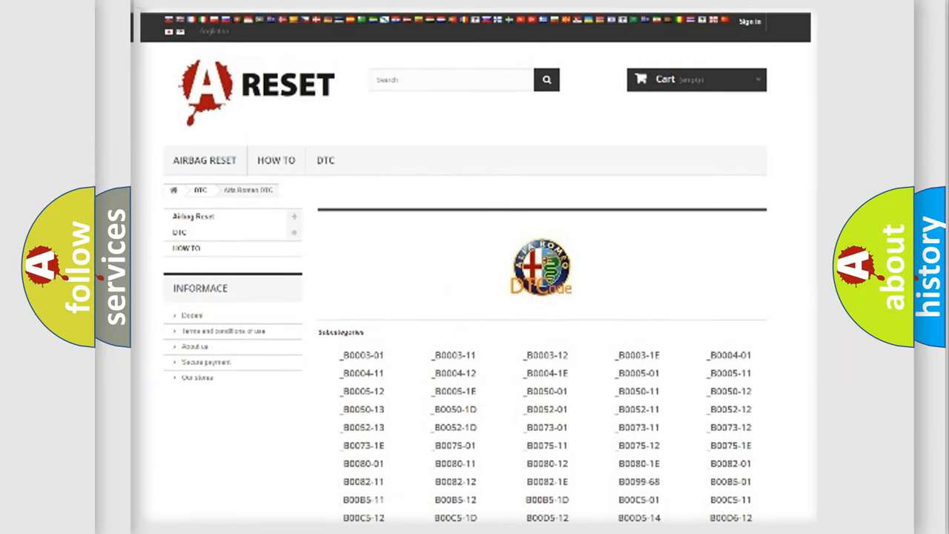